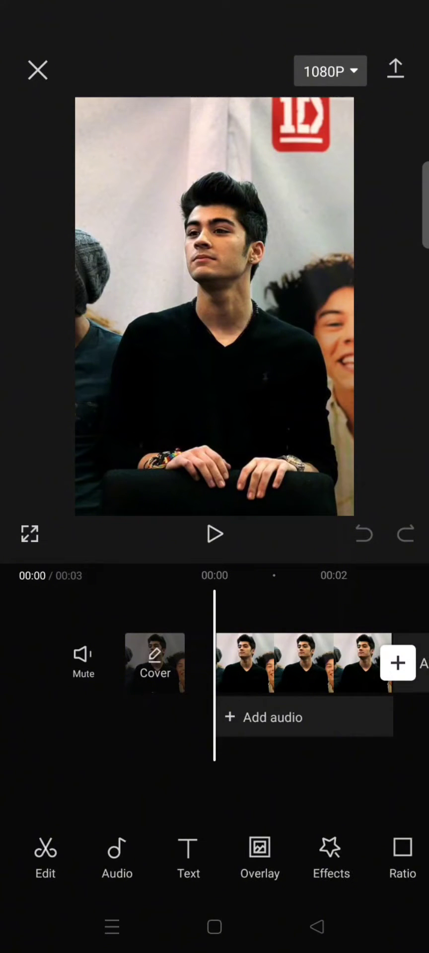
Apply the Oppenheimer filter from Featured to the portrait clip and reopen its settings
{"action": "scroll", "scroll_direction": "left", "scroll_amount": 3}
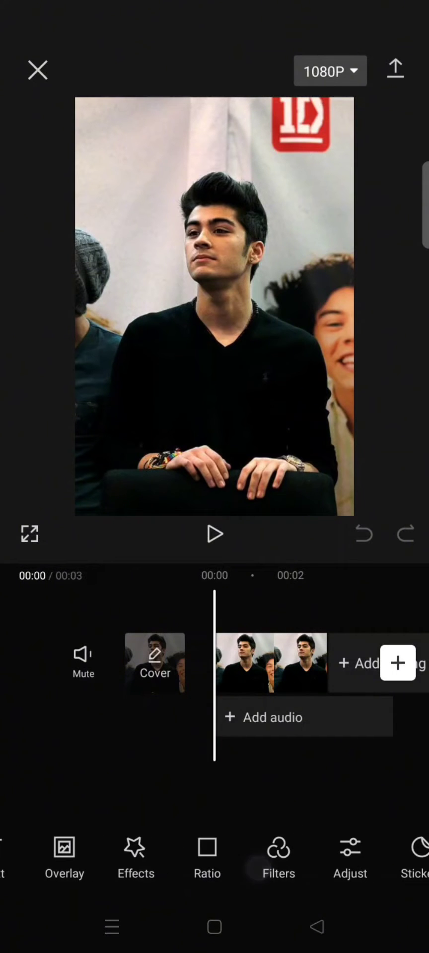
{"action": "left_click", "coordinate": [278, 857]}
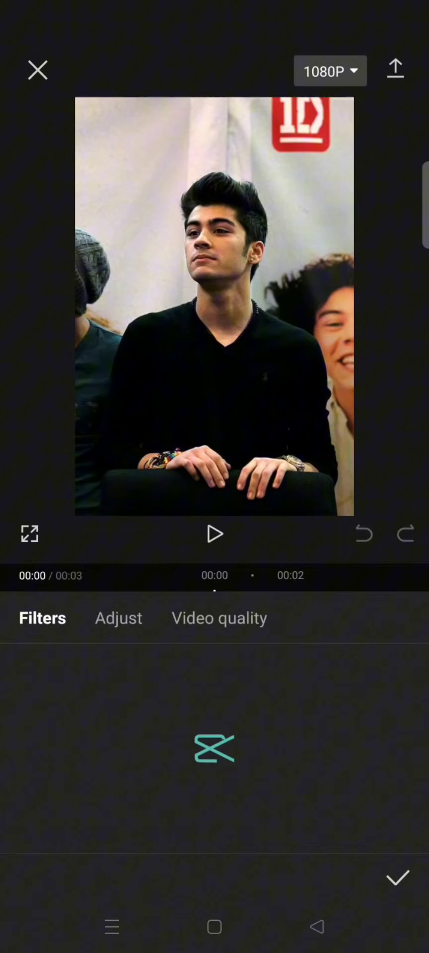
{"action": "left_click", "coordinate": [43, 617]}
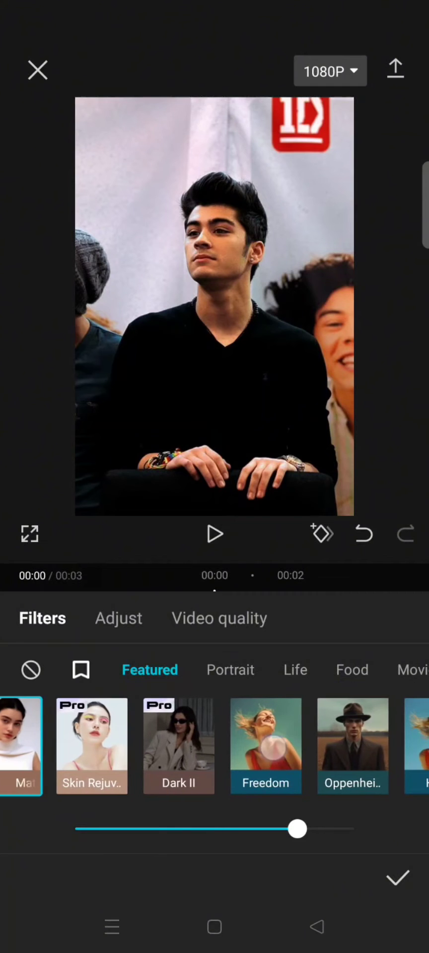
{"action": "left_click", "coordinate": [353, 745]}
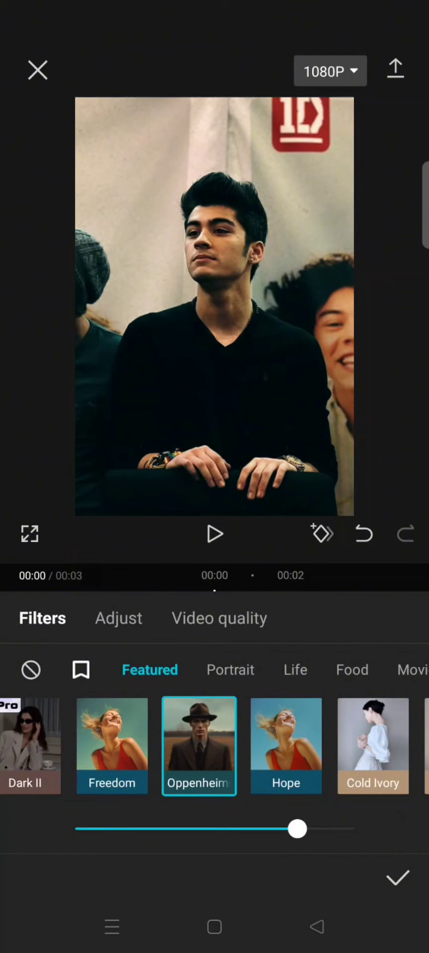
{"action": "left_click", "coordinate": [397, 877]}
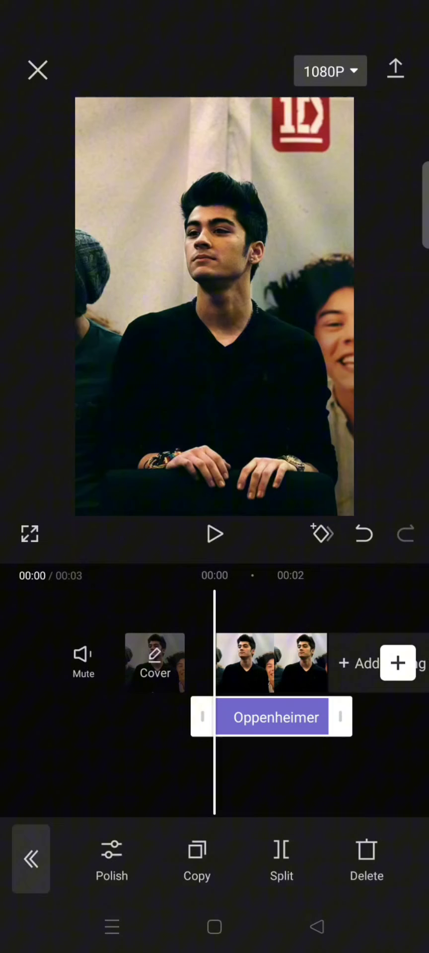
{"action": "left_click", "coordinate": [113, 856]}
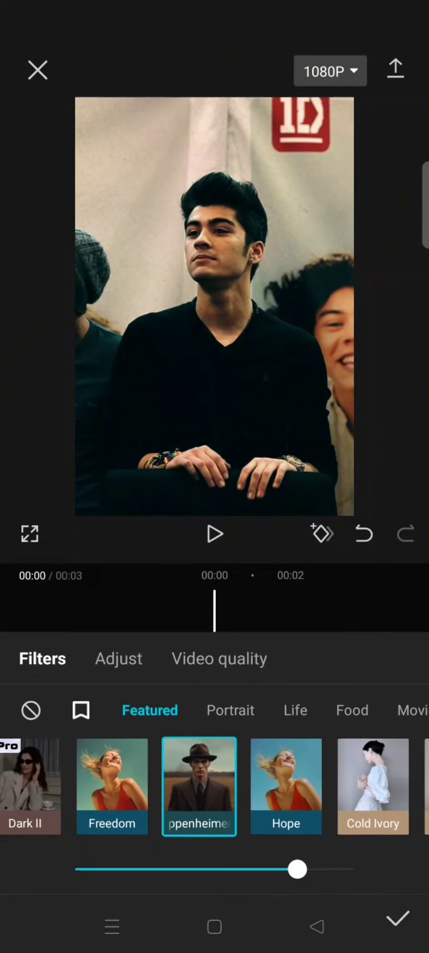
In Adjust, nudge the Contrast slider slightly right and confirm back to the timeline
{"action": "left_click", "coordinate": [118, 658]}
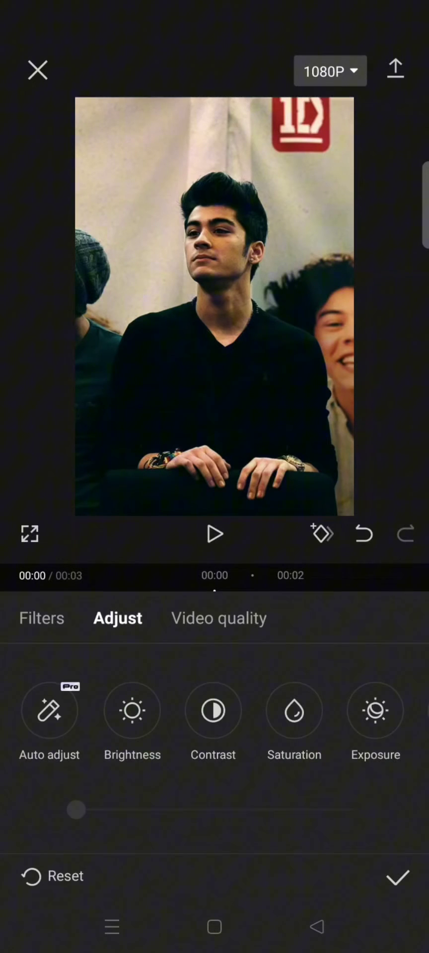
{"action": "left_click", "coordinate": [132, 709]}
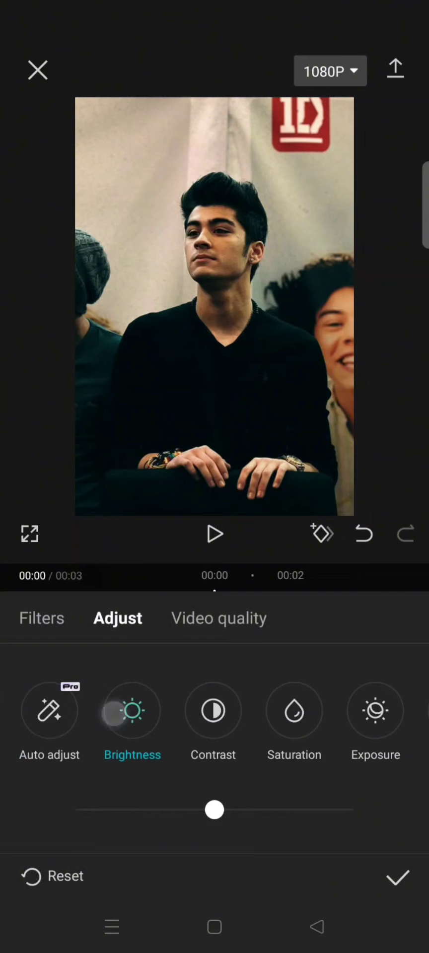
{"action": "left_click", "coordinate": [213, 710]}
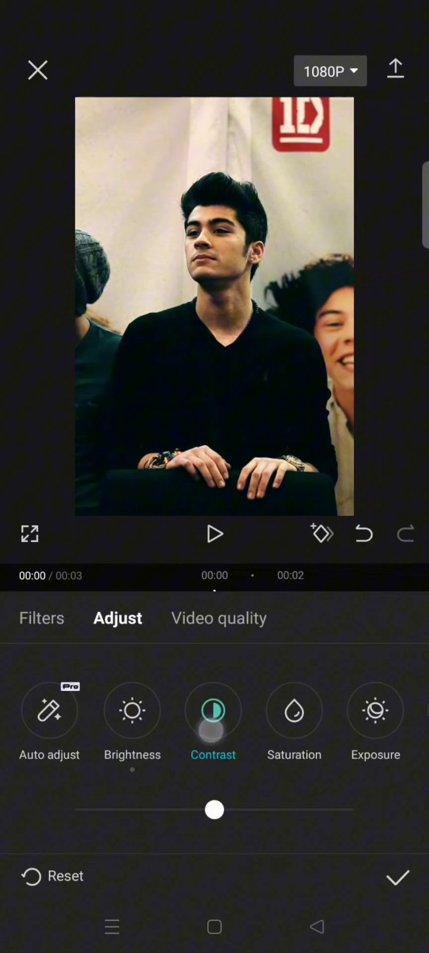
{"action": "left_click_drag", "start_coordinate": [213, 809], "coordinate": [237, 809]}
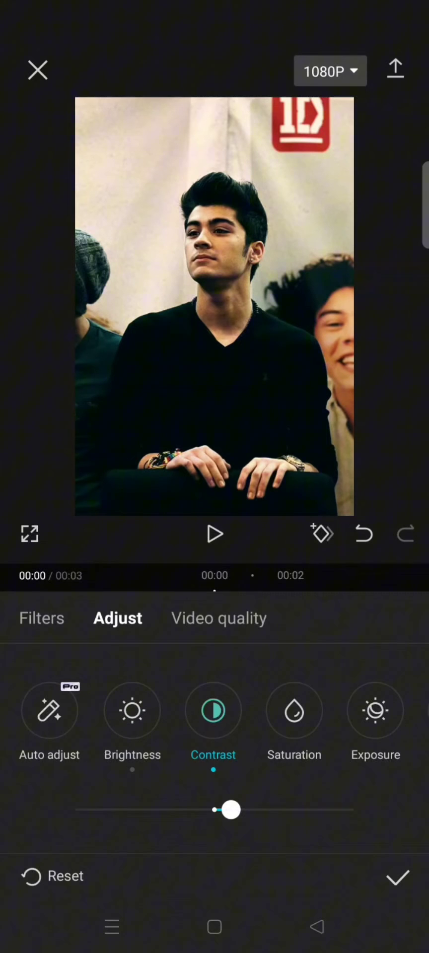
{"action": "left_click", "coordinate": [397, 876]}
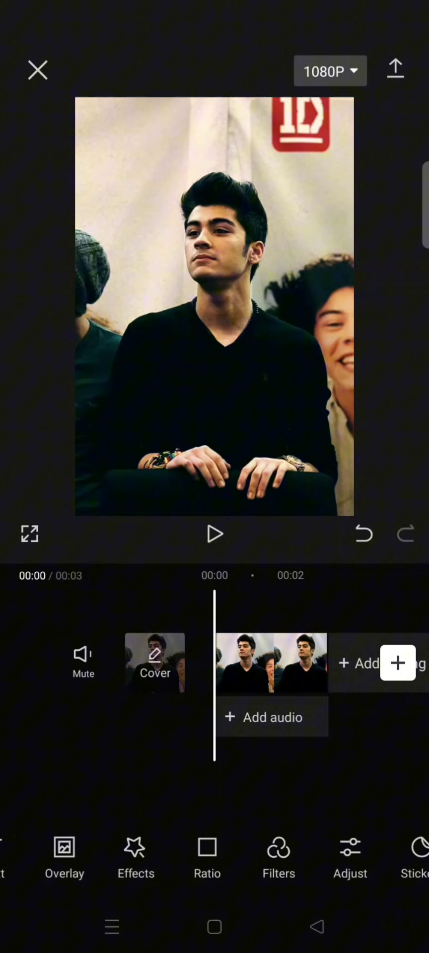
{"action": "scroll", "scroll_direction": "left", "scroll_amount": 3}
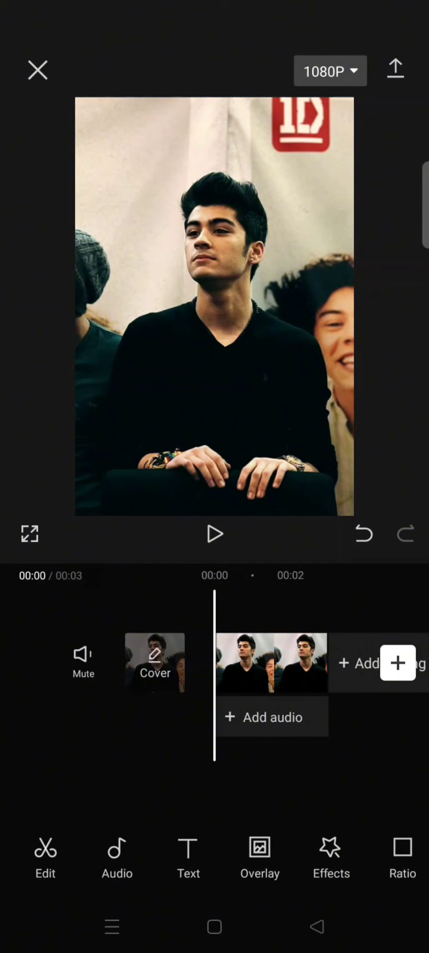
Select the portrait clip and apply the Photo Slinky style from Trending
{"action": "left_click", "coordinate": [269, 662]}
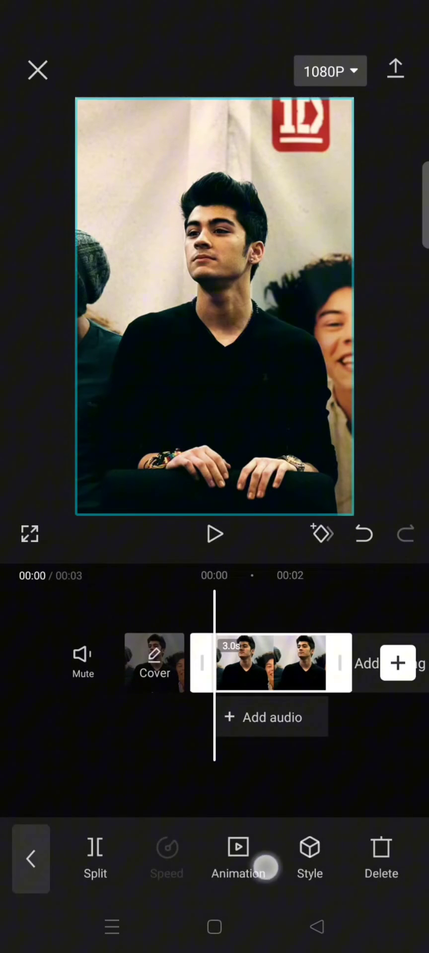
{"action": "left_click", "coordinate": [309, 856]}
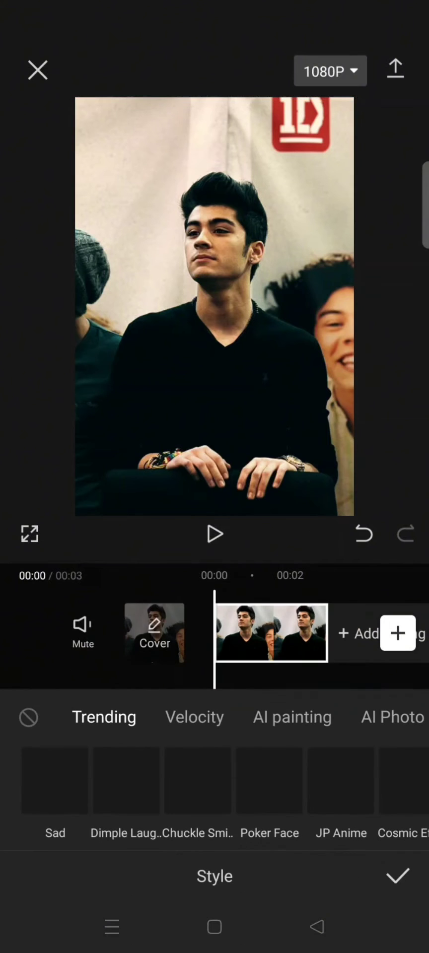
{"action": "scroll", "scroll_direction": "left", "scroll_amount": 3}
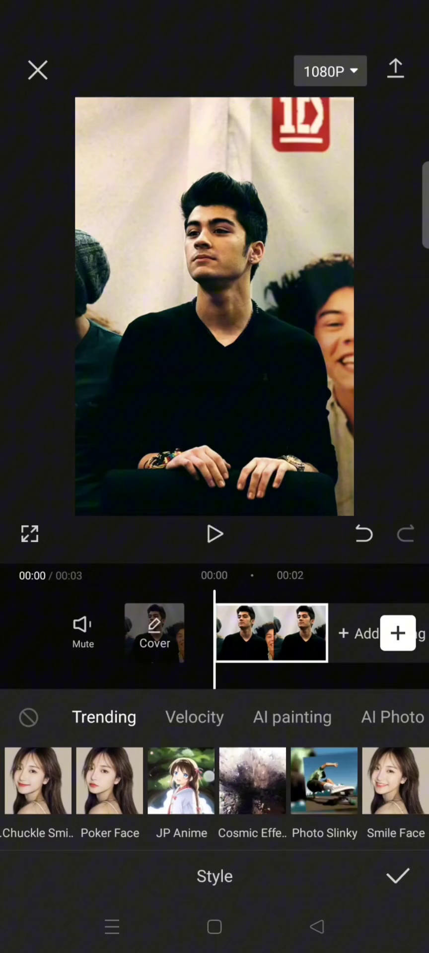
{"action": "scroll", "scroll_direction": "left", "scroll_amount": 3}
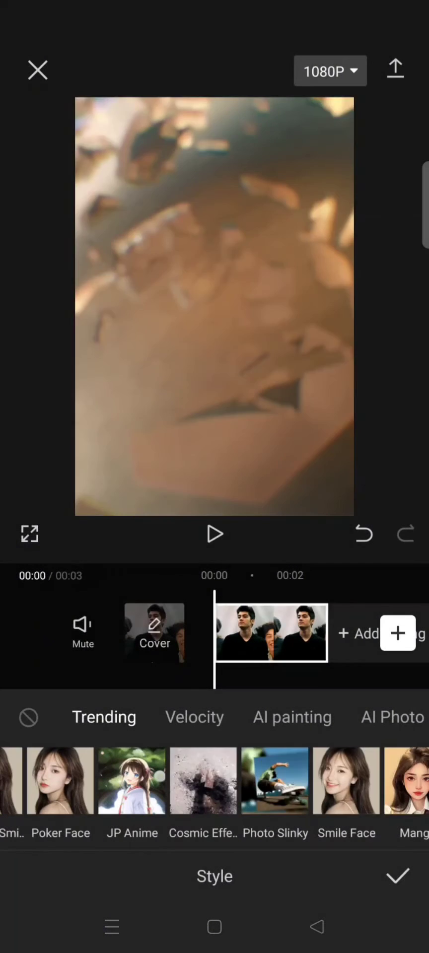
{"action": "left_click", "coordinate": [202, 781]}
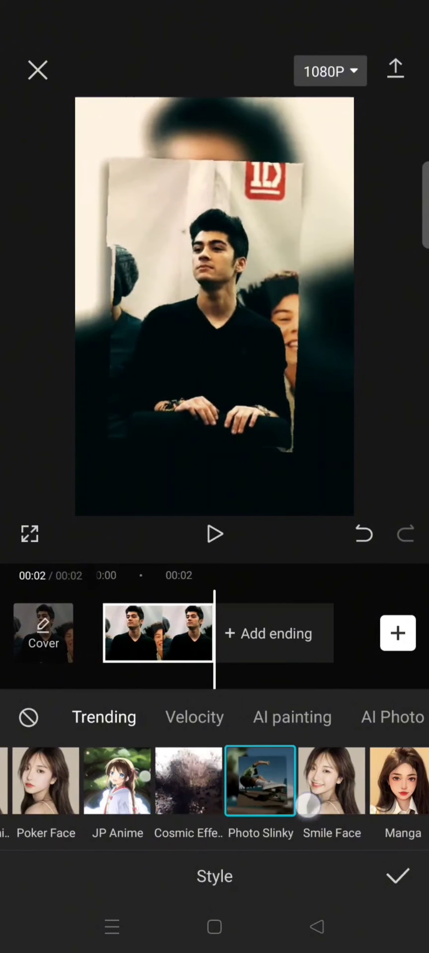
Swap to the 3D Zoom Pro motion style and confirm back to the timeline
{"action": "scroll", "scroll_direction": "left", "scroll_amount": 3}
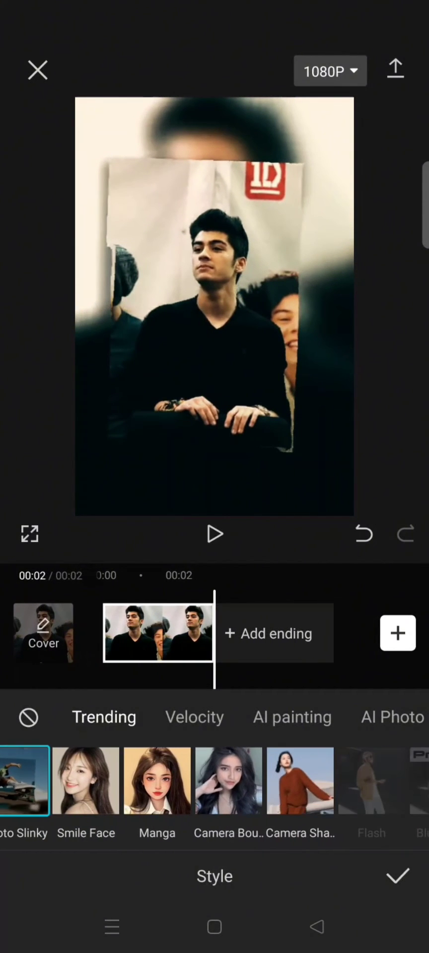
{"action": "left_click", "coordinate": [194, 717]}
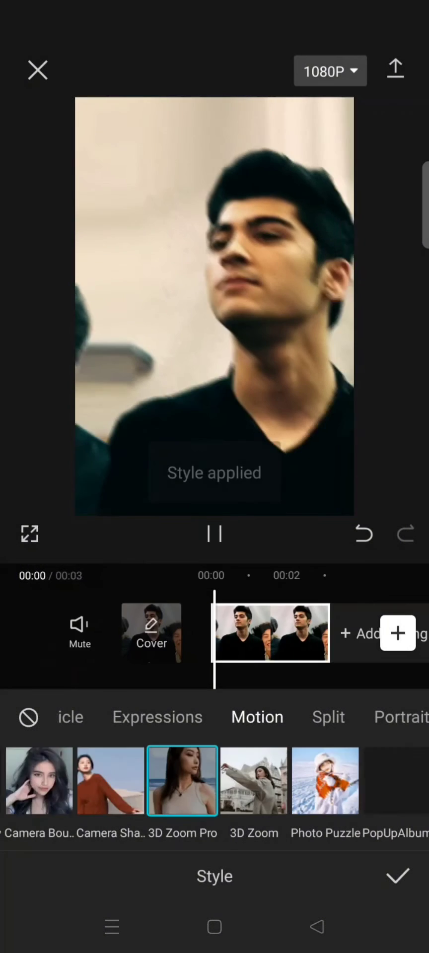
{"action": "left_click", "coordinate": [397, 875]}
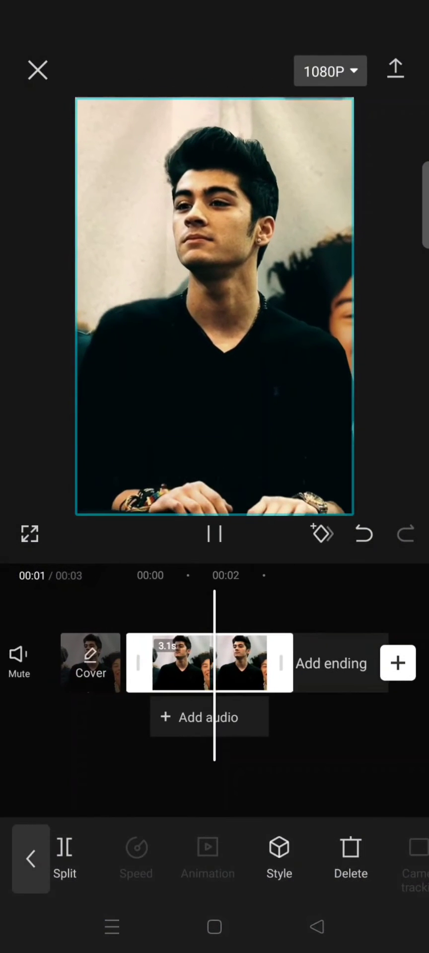
{"action": "left_click", "coordinate": [214, 533]}
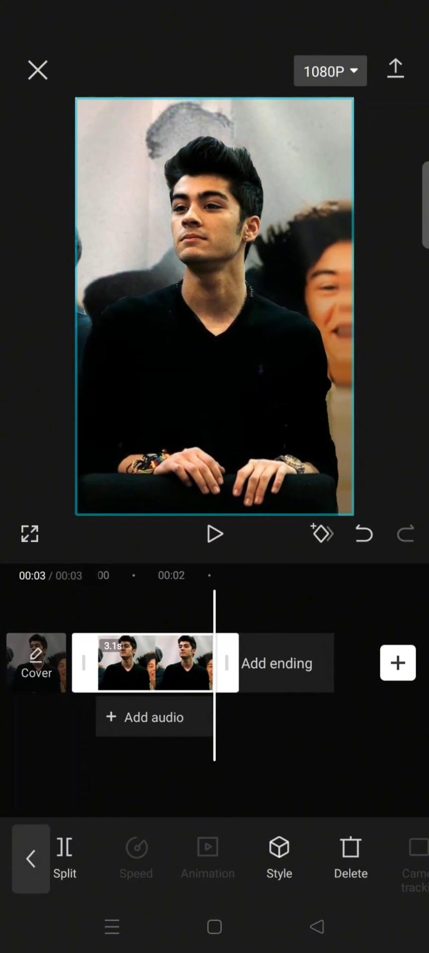
{"action": "left_click", "coordinate": [214, 534]}
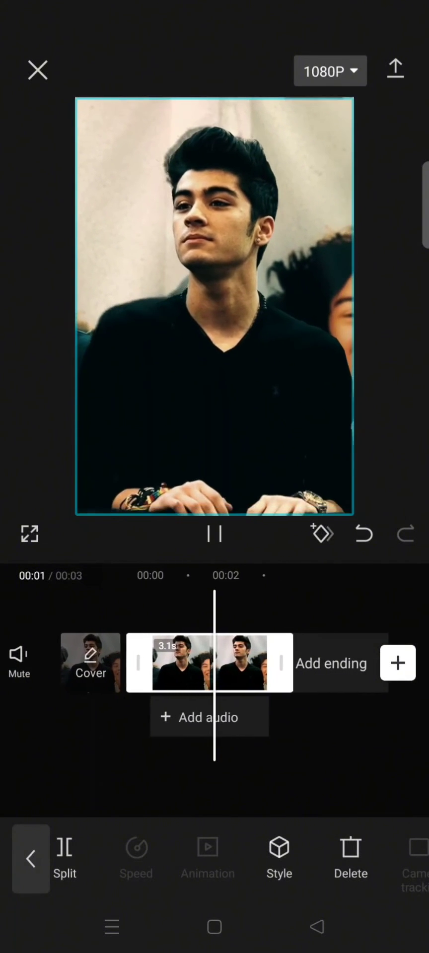
{"action": "left_click", "coordinate": [213, 533]}
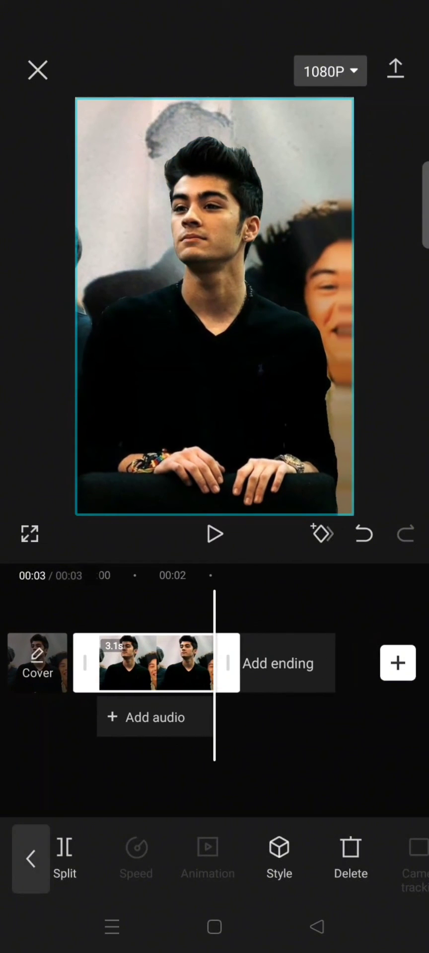